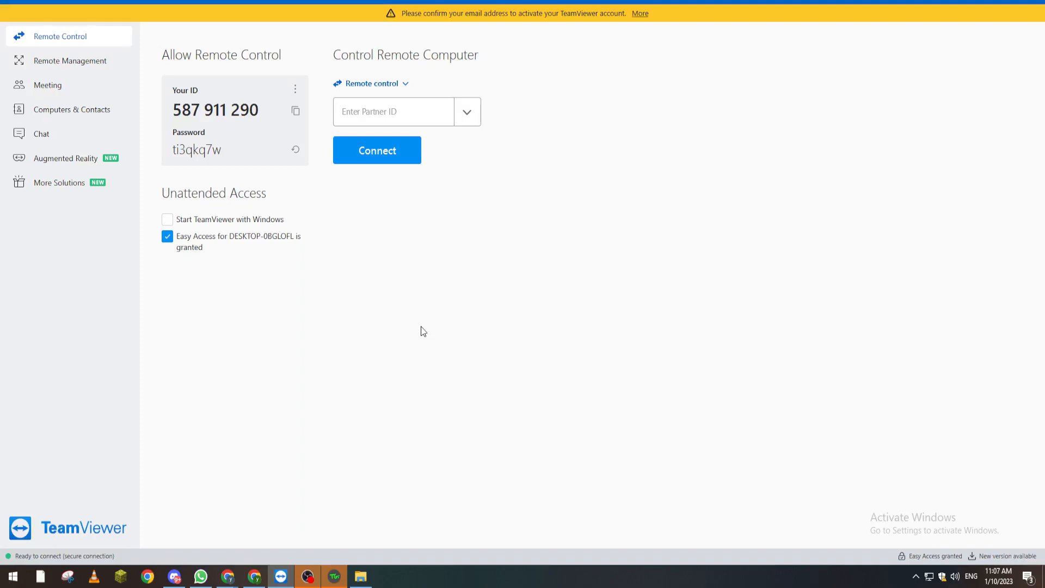
pyautogui.moveTo(289, 197)
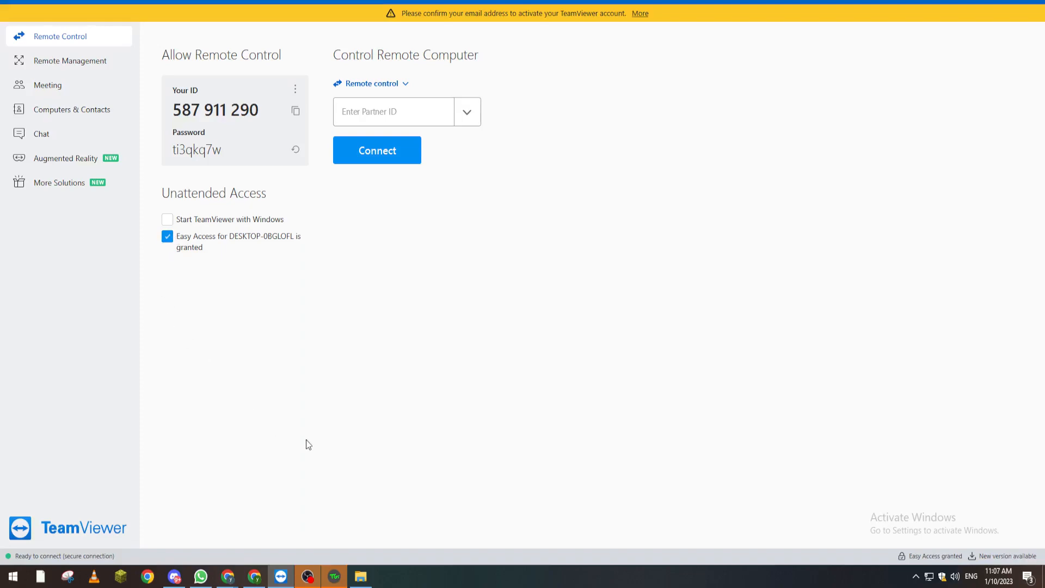
pyautogui.moveTo(1038, 32)
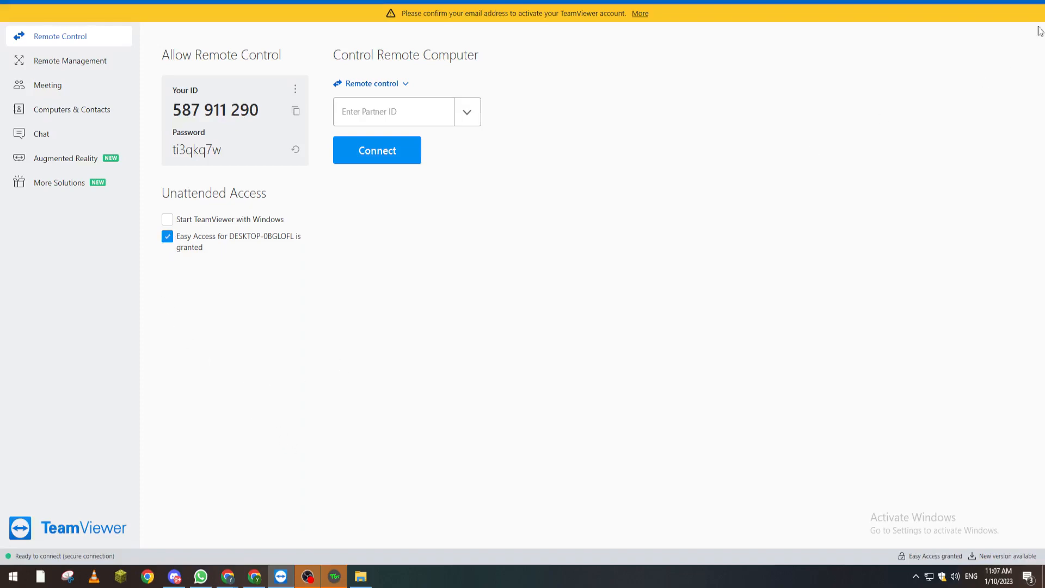
# Review the Remote control and Account pages, then the full advanced options list for incoming connections.
pyautogui.click(1036, 31)
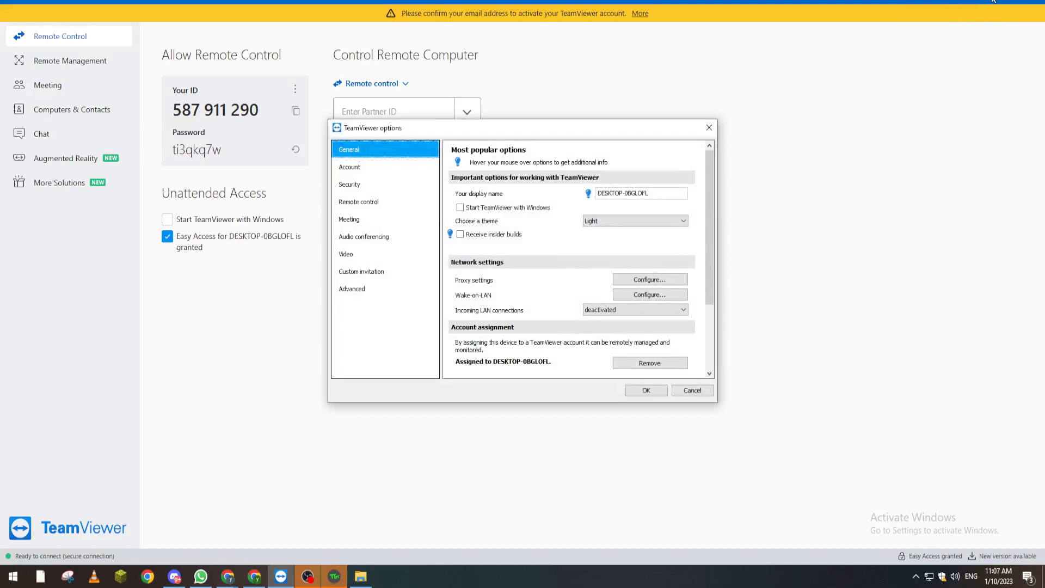
pyautogui.moveTo(973, 17)
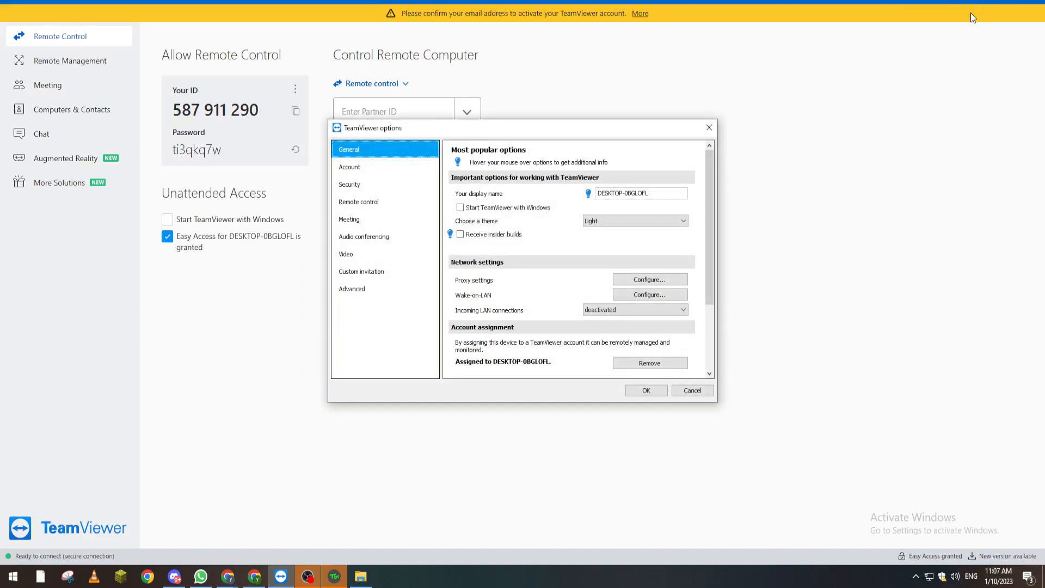
pyautogui.click(358, 202)
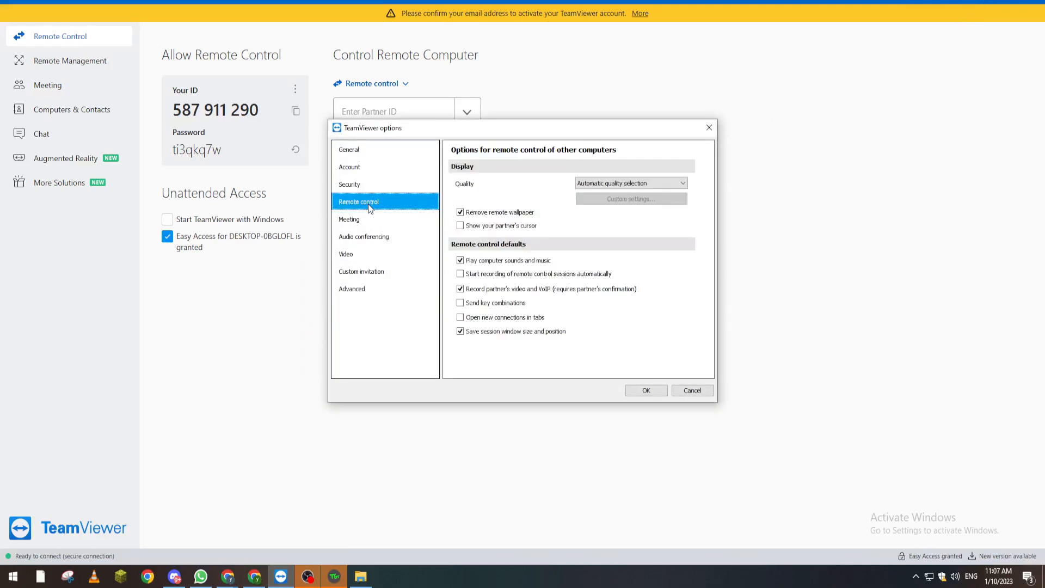
pyautogui.click(349, 166)
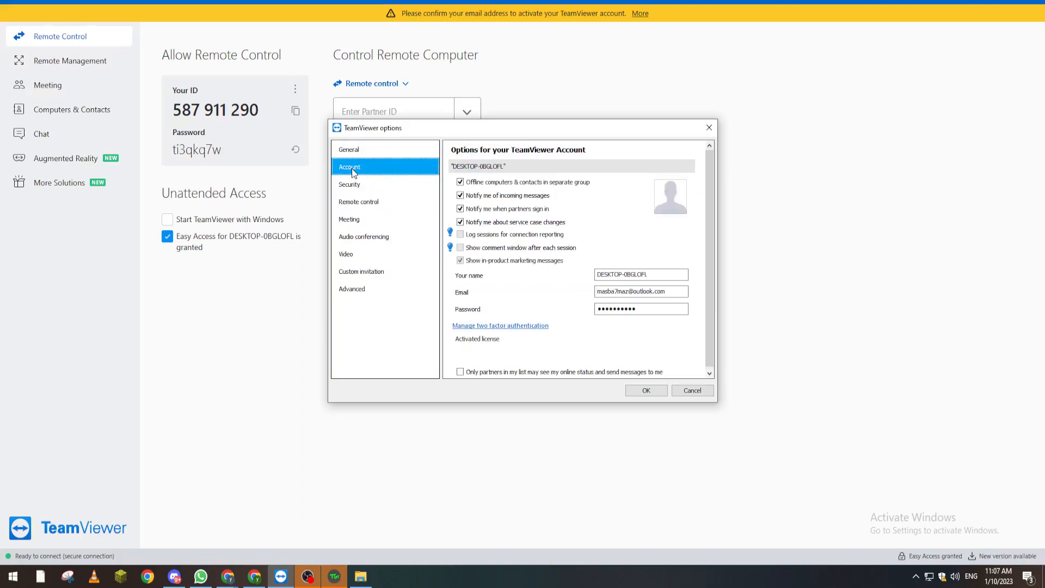
pyautogui.moveTo(364, 280)
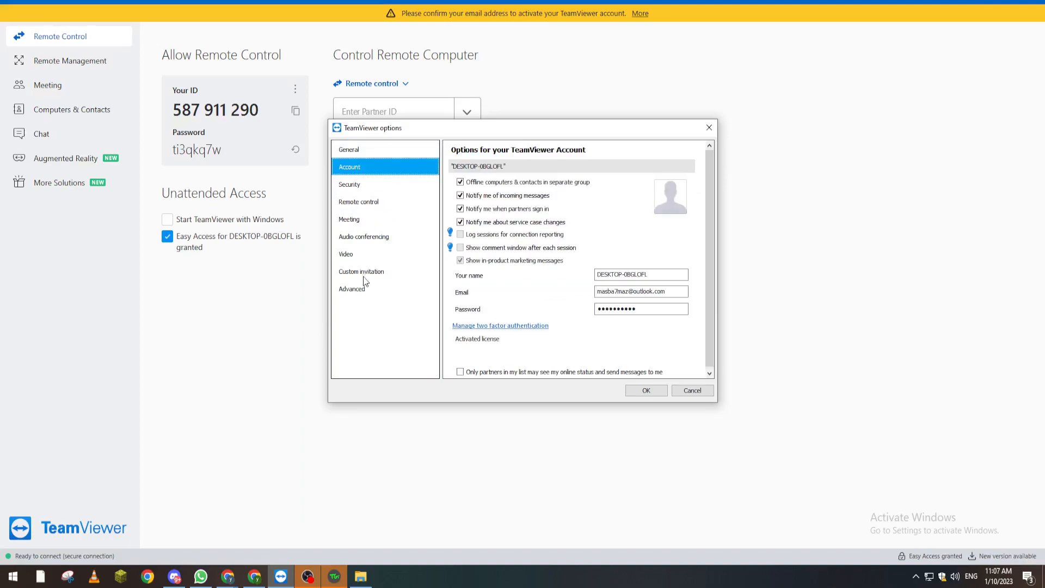
pyautogui.click(352, 289)
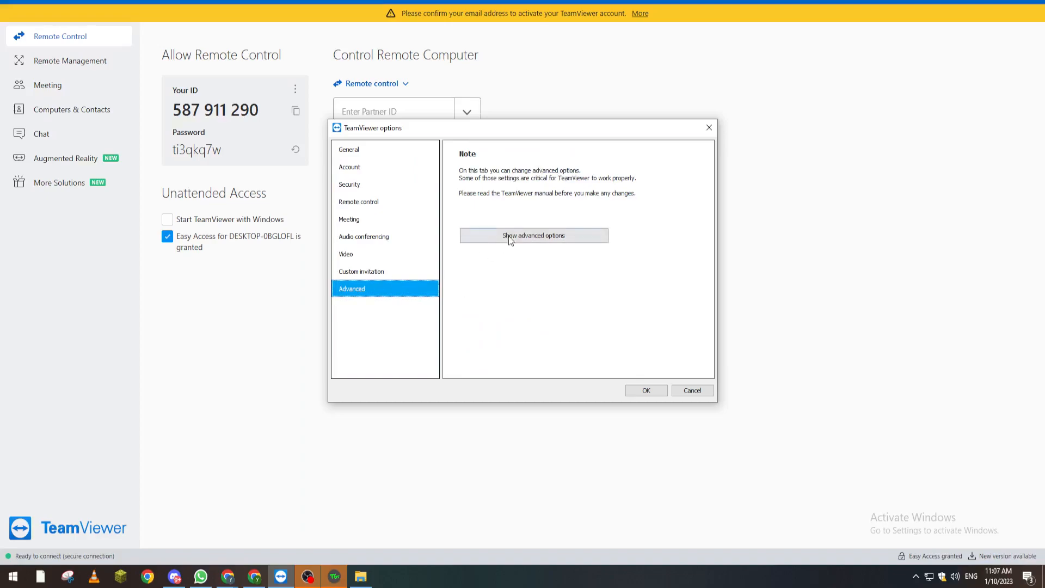
pyautogui.click(533, 235)
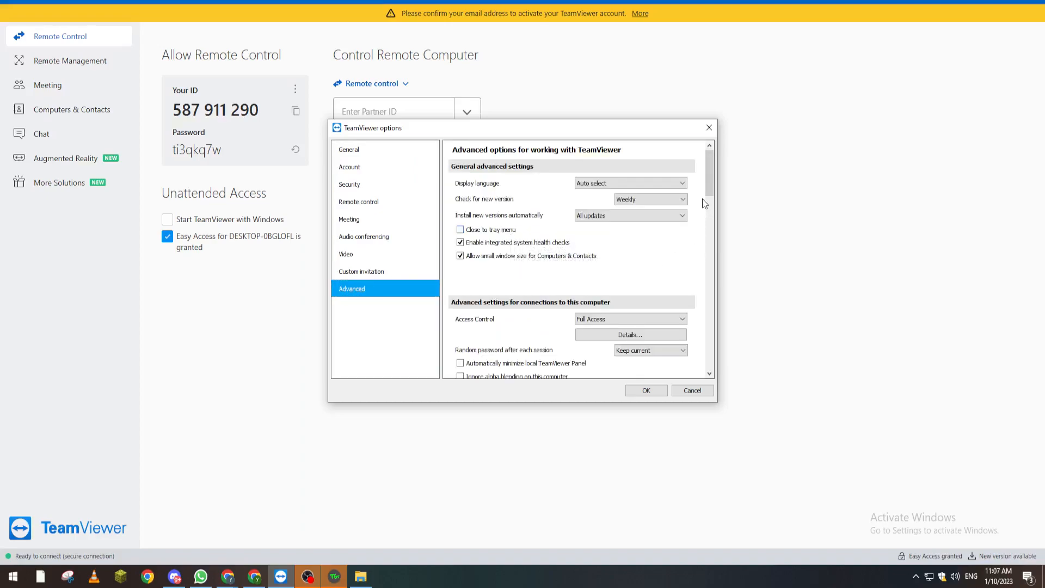
pyautogui.scroll(-3)
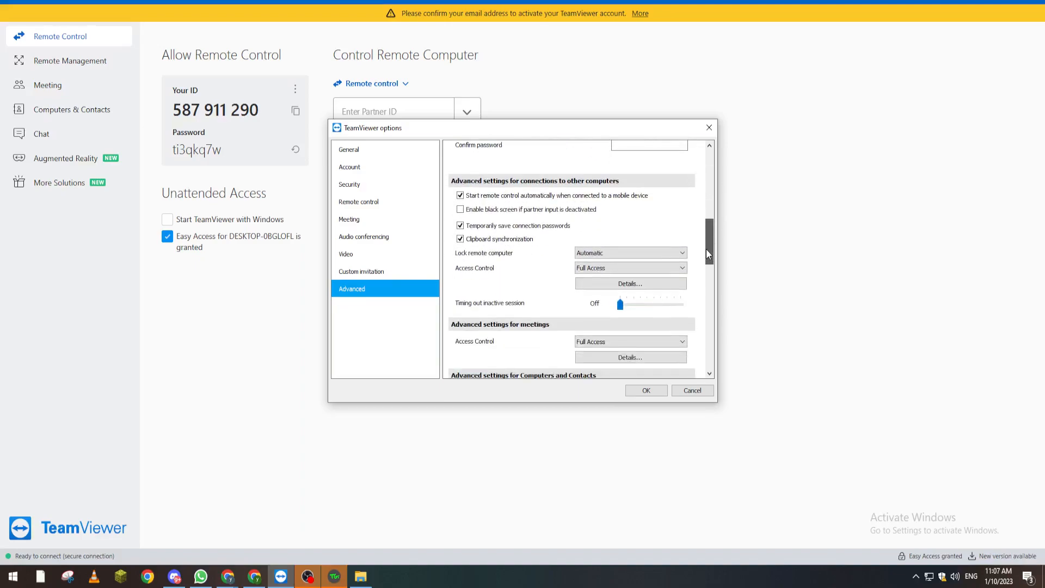
pyautogui.scroll(-3)
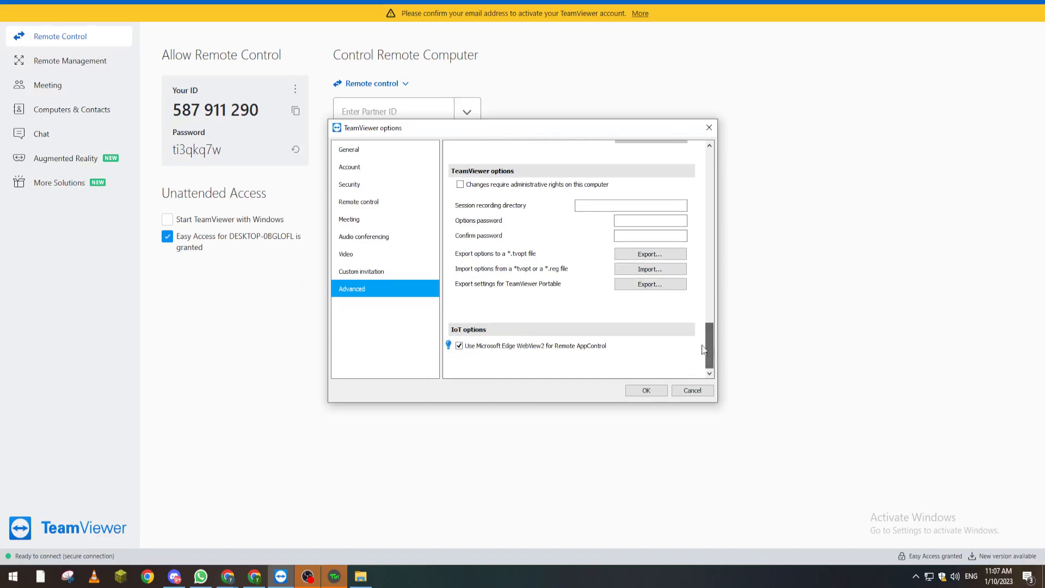
# Review the Meeting, Custom invitation and General pages, then close the options window.
pyautogui.click(358, 201)
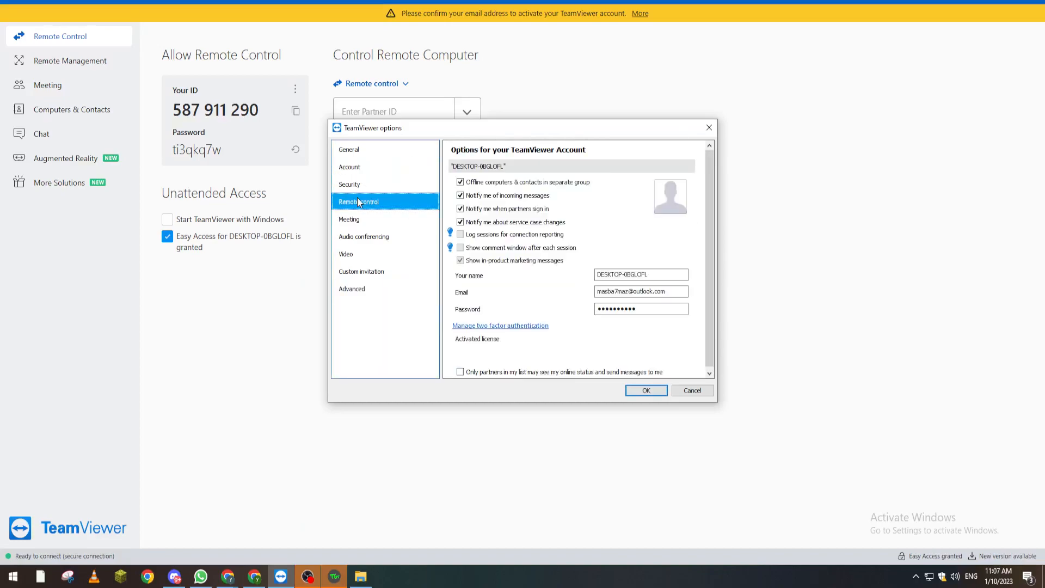
pyautogui.click(349, 218)
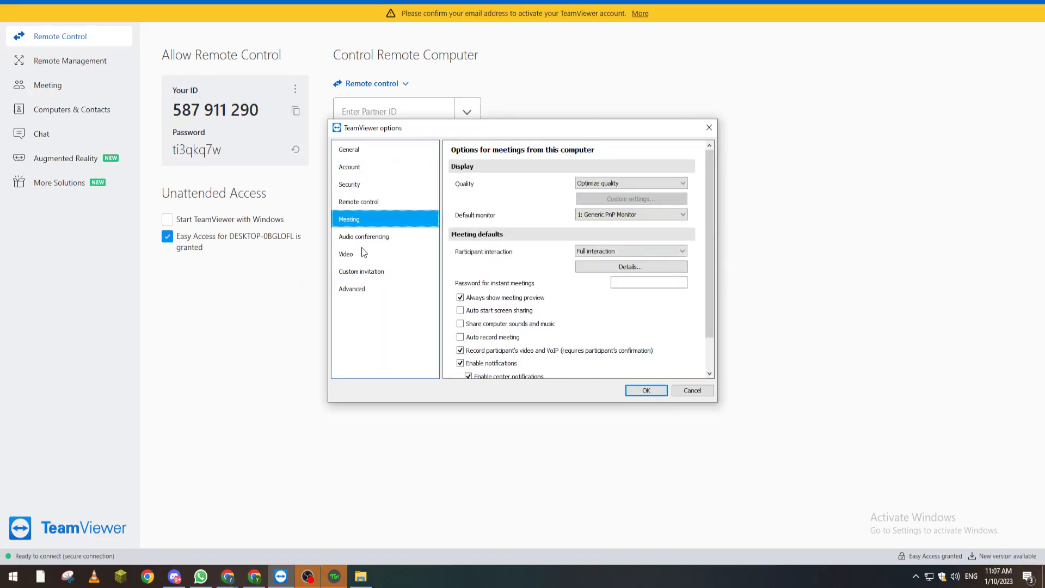
pyautogui.moveTo(362, 244)
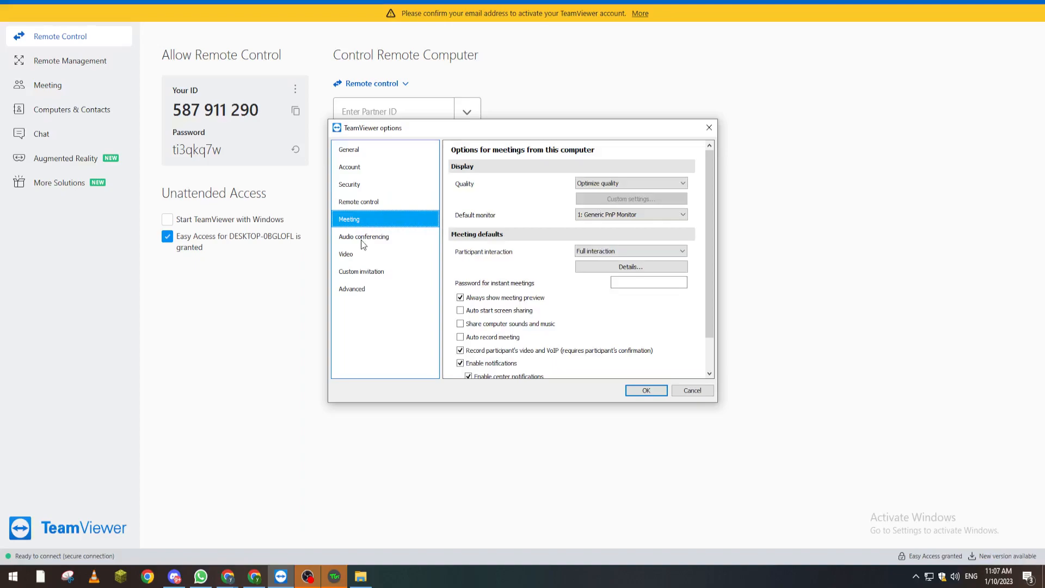
pyautogui.click(362, 271)
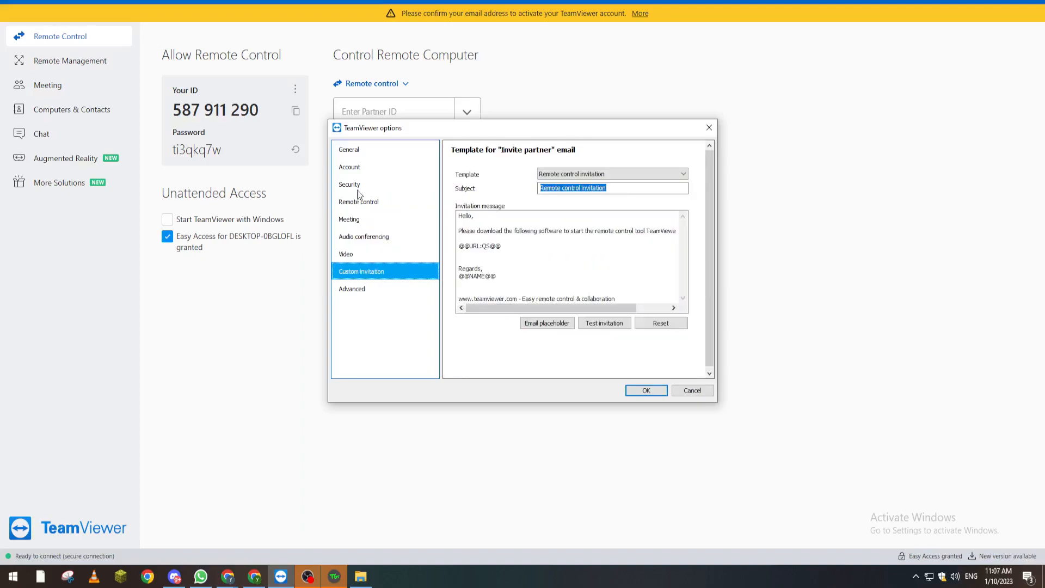
pyautogui.click(348, 149)
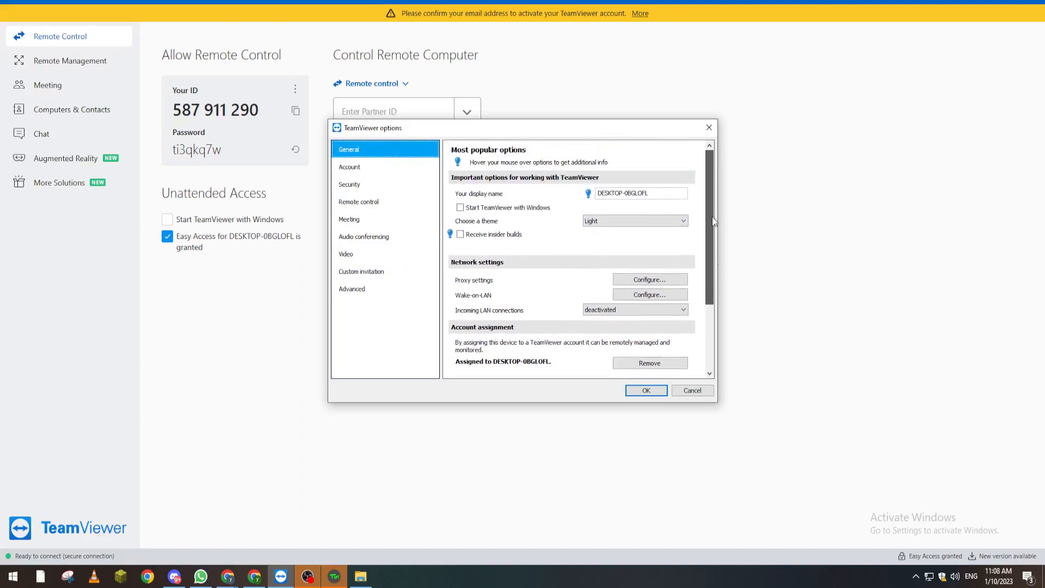
pyautogui.click(349, 184)
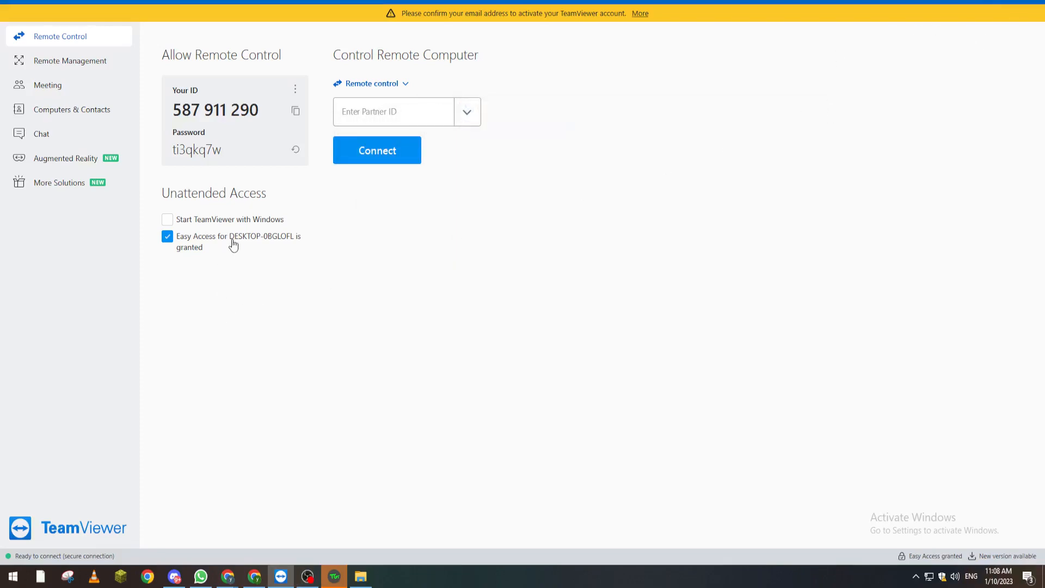
pyautogui.moveTo(172, 242)
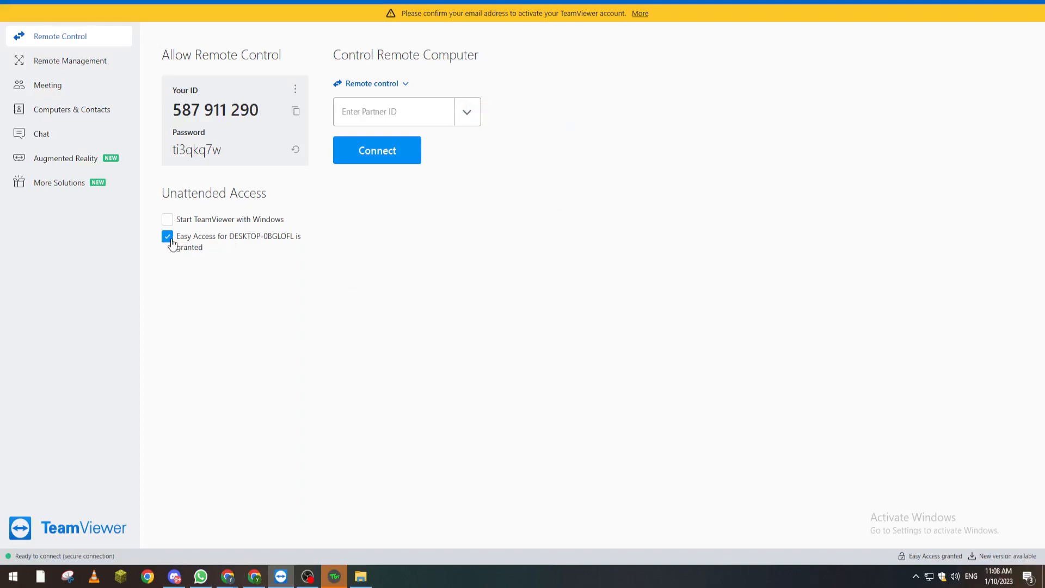
# Revoke Easy Access for this computer and browse the Meeting and Remote control options.
pyautogui.click(167, 236)
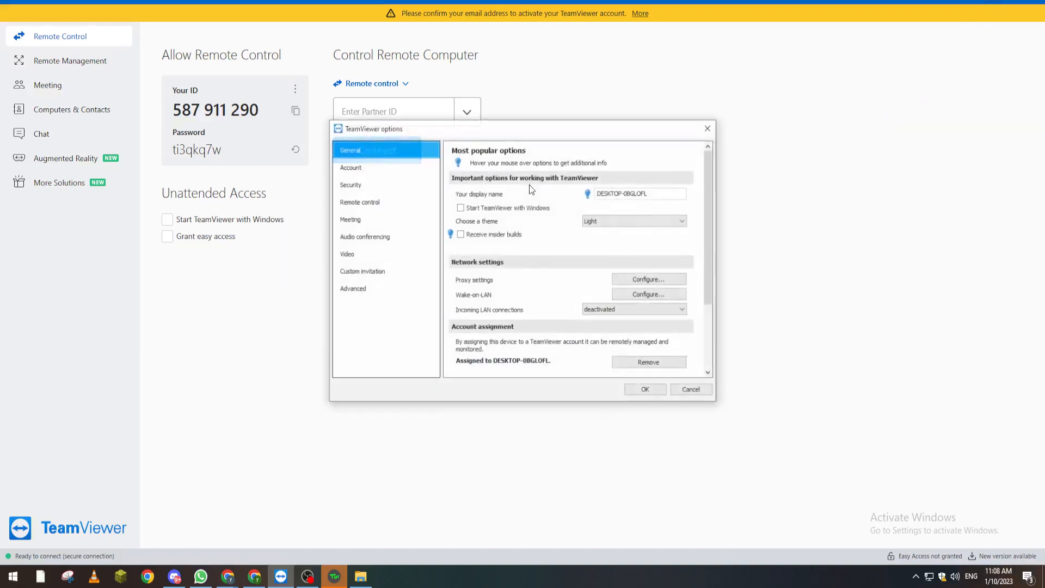
pyautogui.moveTo(459, 207)
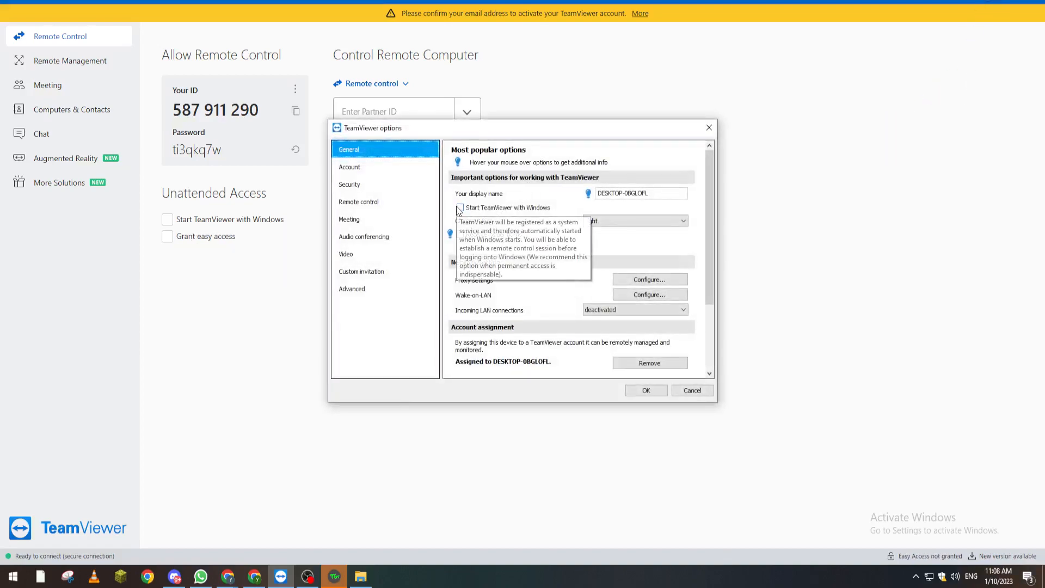
pyautogui.click(349, 218)
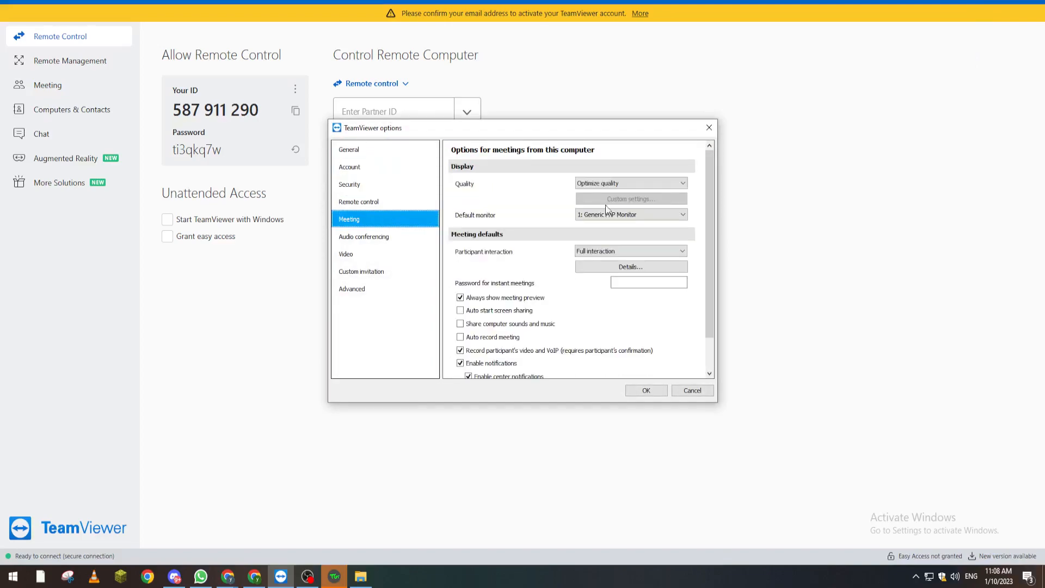
pyautogui.moveTo(705, 191)
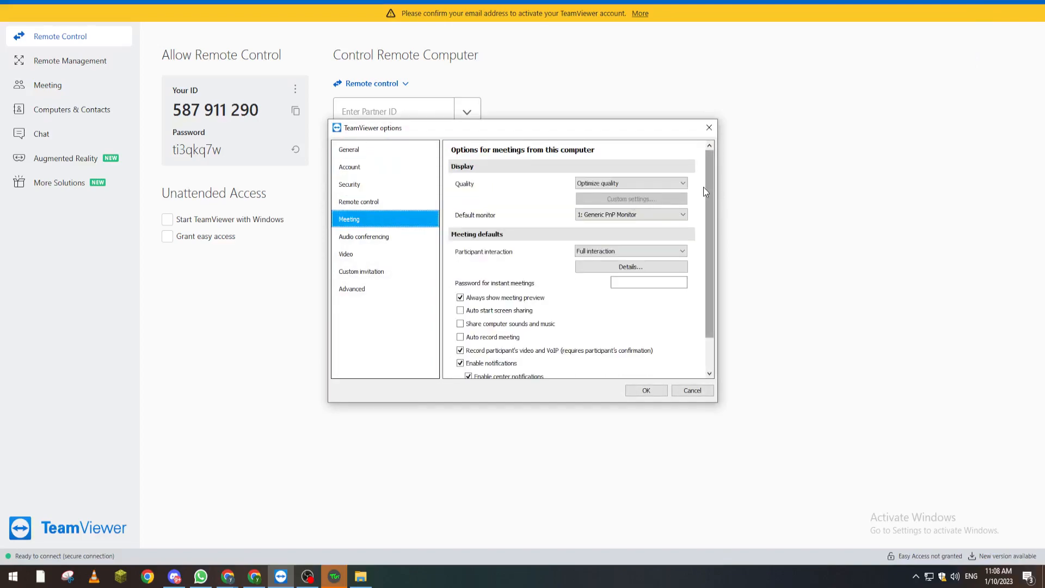
pyautogui.click(358, 201)
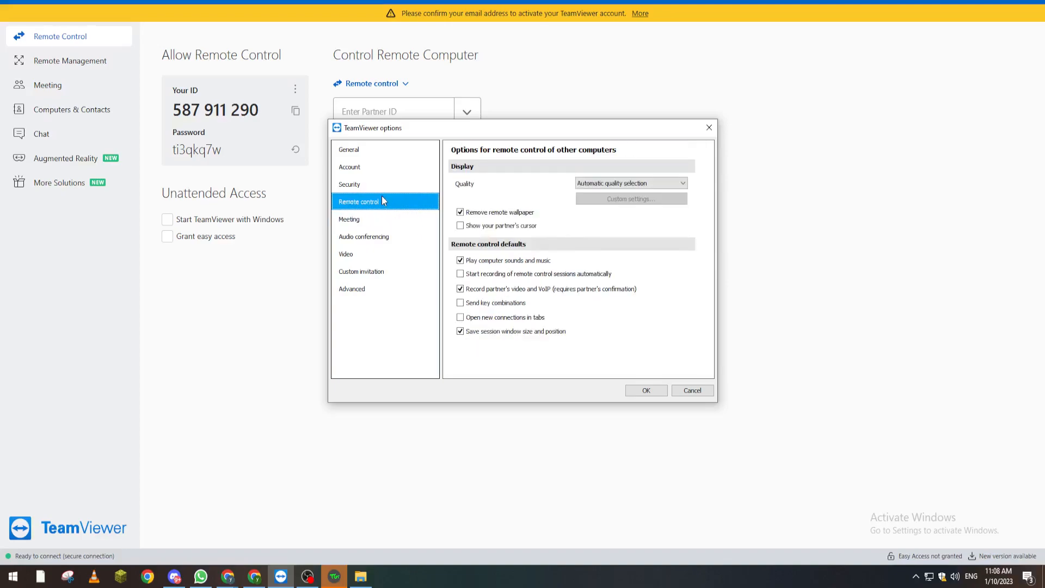
# Browse the Security and Video pages and land on the Advanced options page.
pyautogui.click(349, 184)
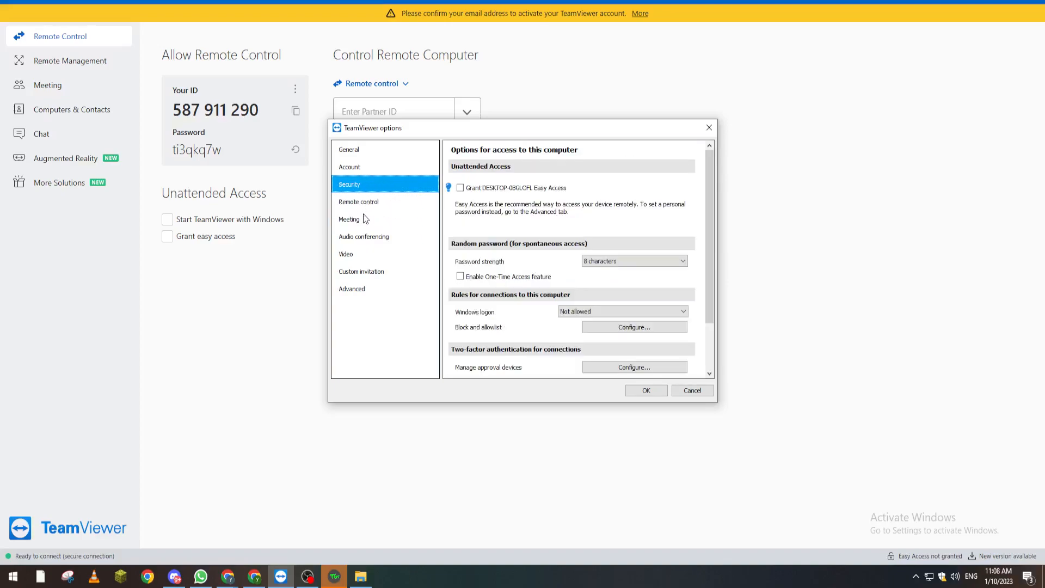
pyautogui.click(352, 288)
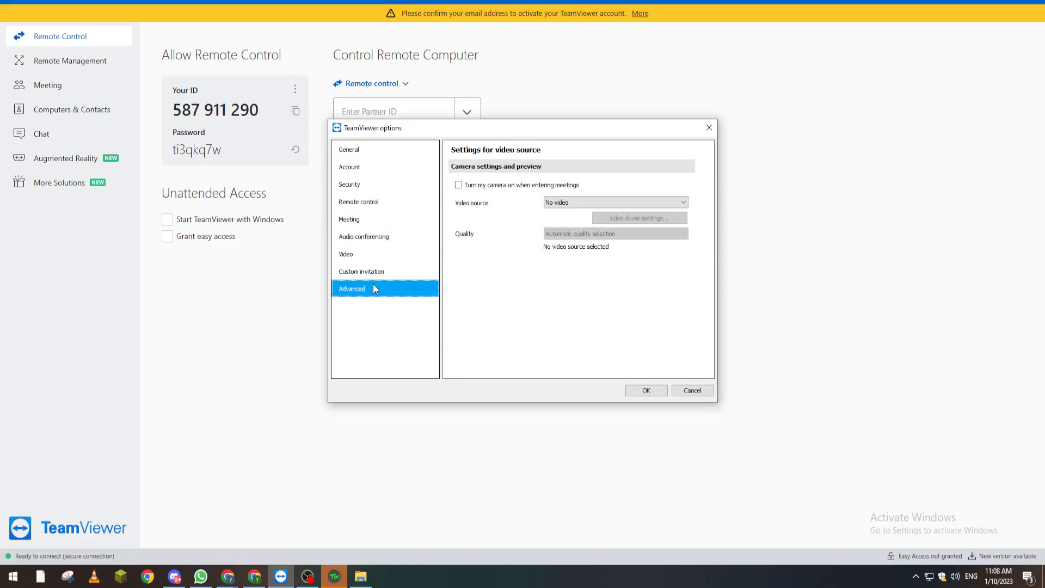
pyautogui.click(351, 289)
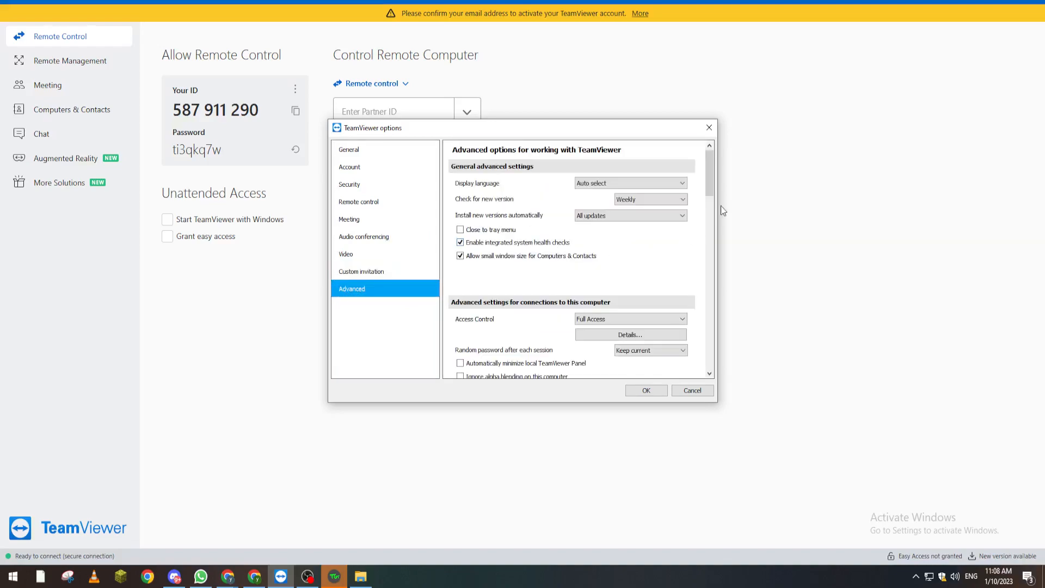
pyautogui.moveTo(722, 183)
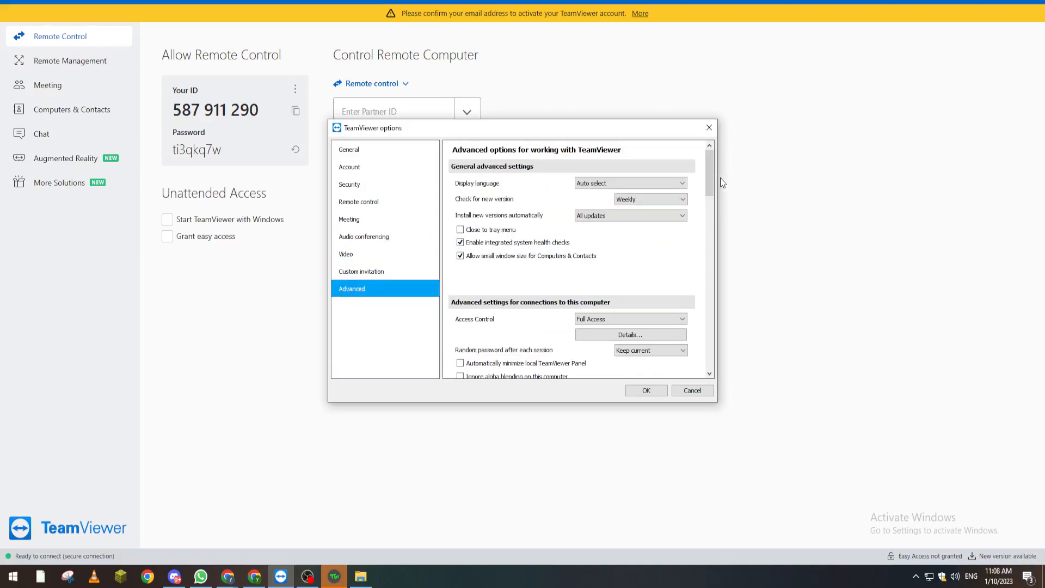
# Keep Full Access in the incoming Access Control dropdown, scan the remaining advanced settings, and close without saving.
pyautogui.scroll(-3)
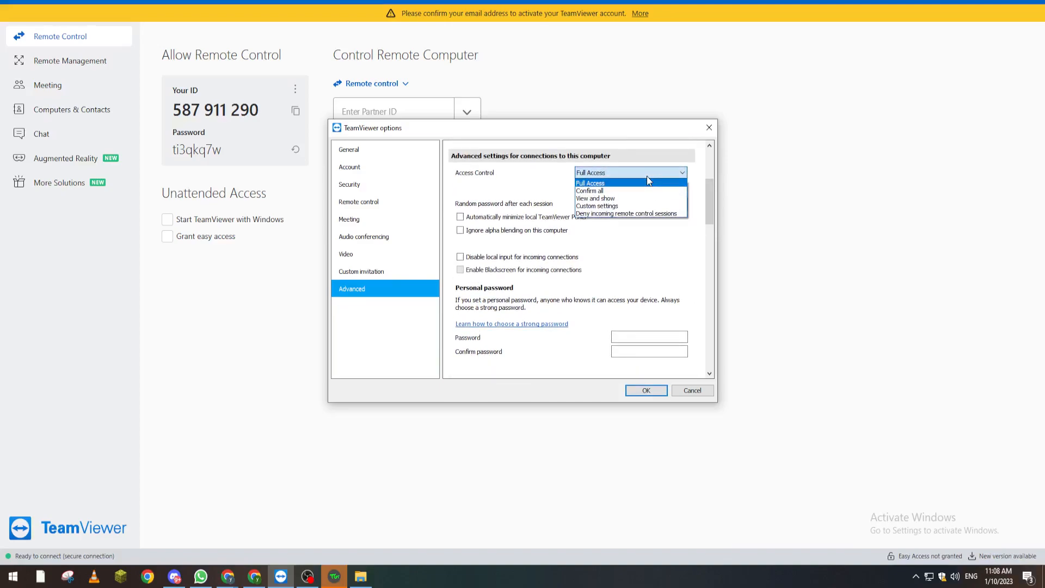
pyautogui.click(589, 181)
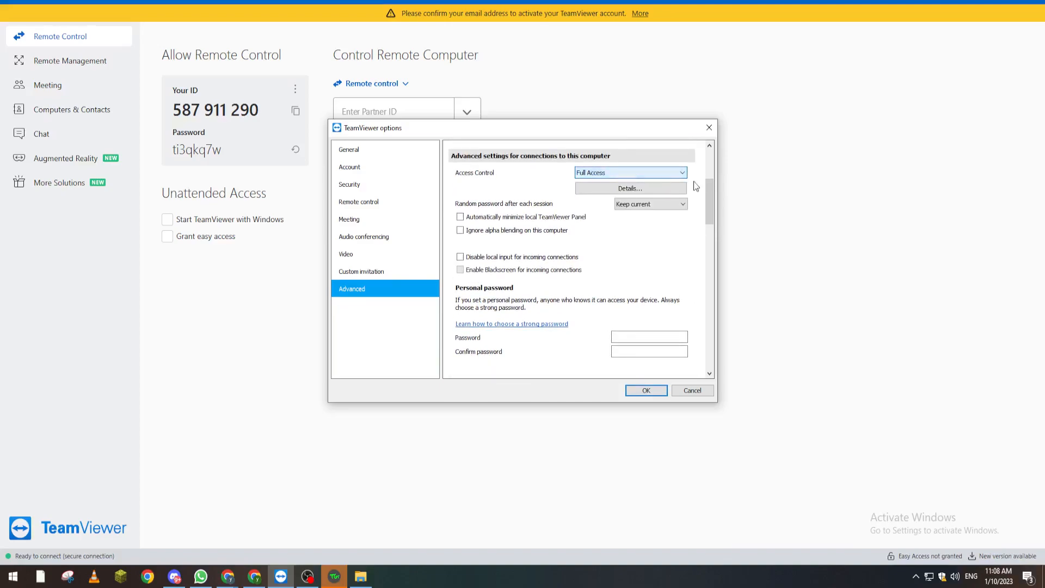
pyautogui.scroll(-3)
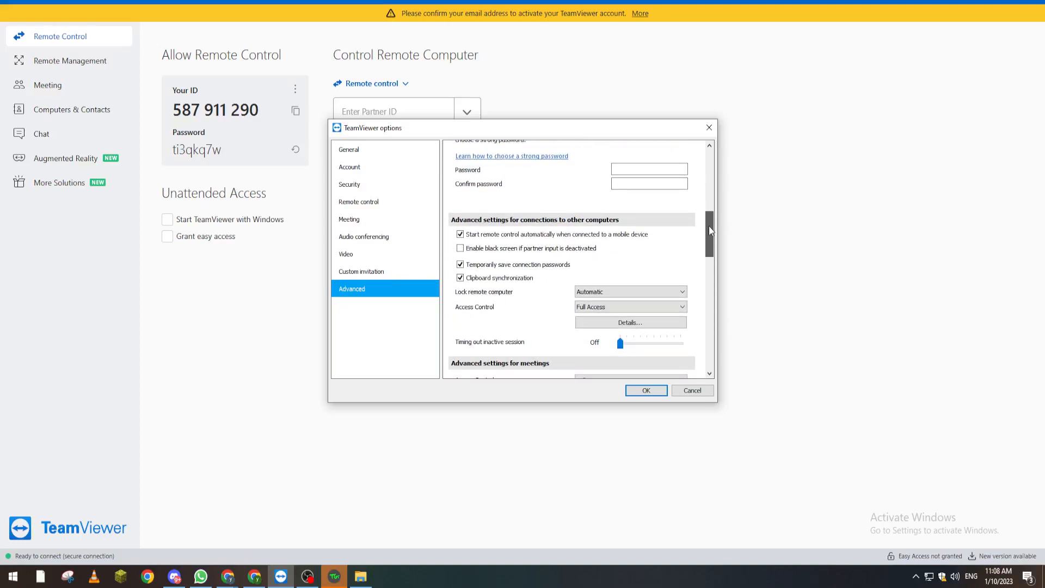
pyautogui.scroll(-3)
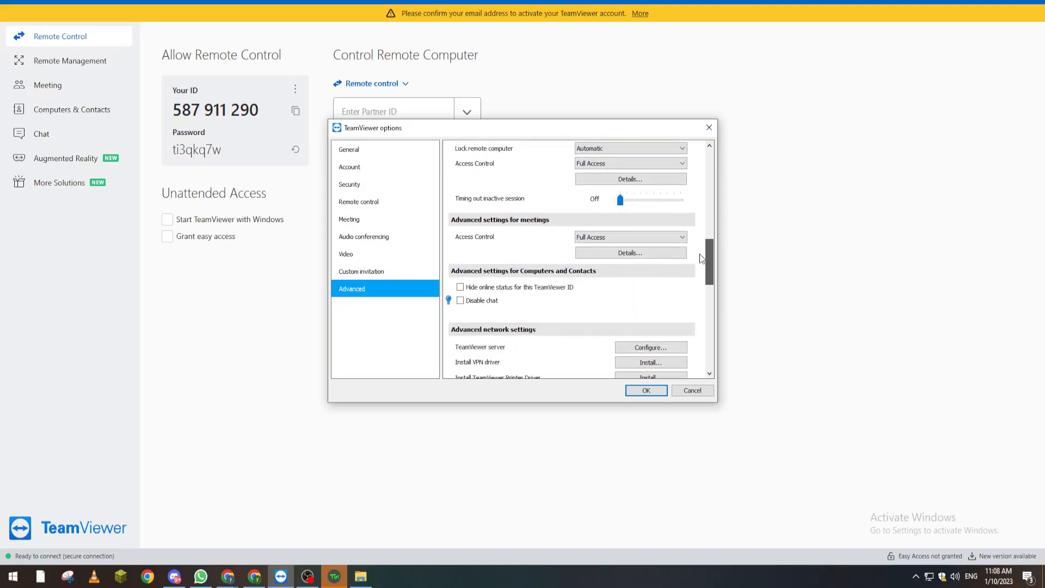
pyautogui.scroll(3)
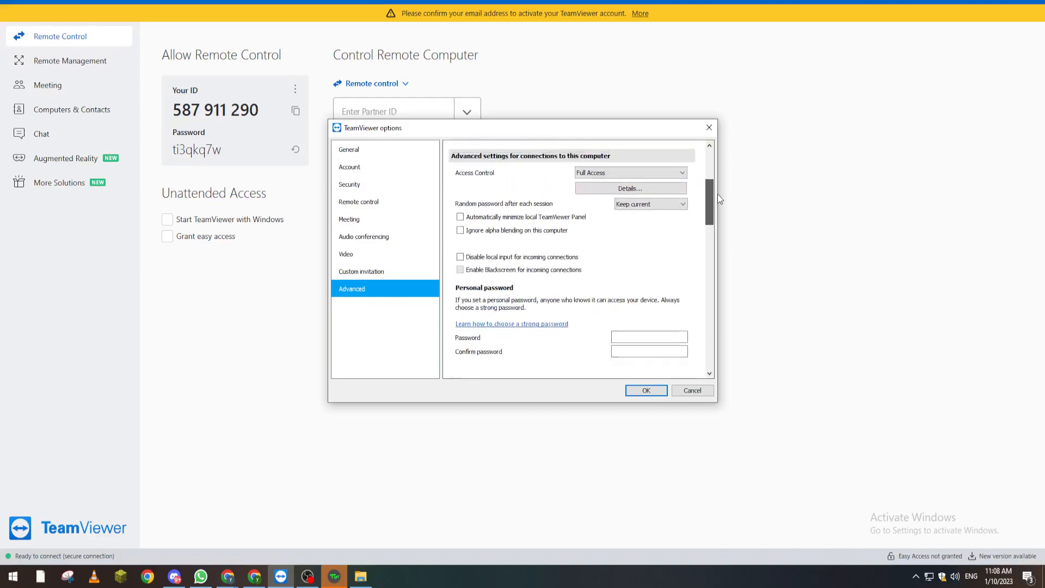
pyautogui.scroll(3)
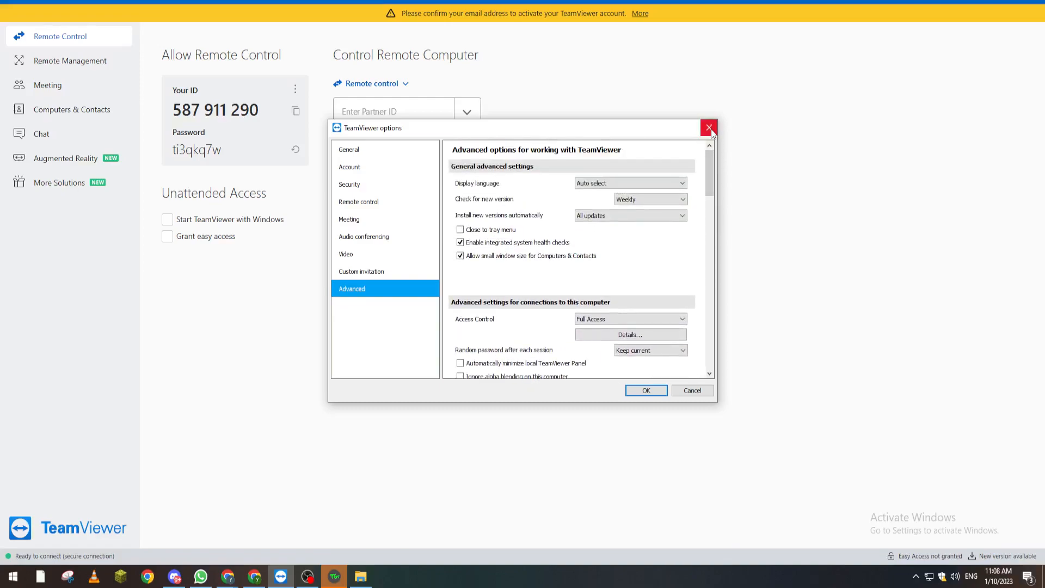
pyautogui.click(709, 128)
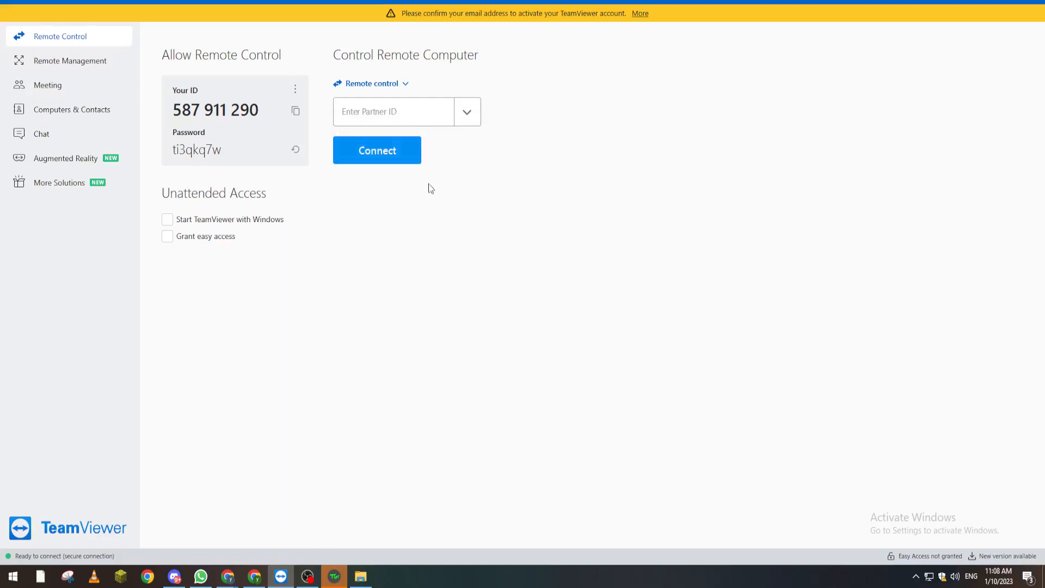
pyautogui.moveTo(369, 262)
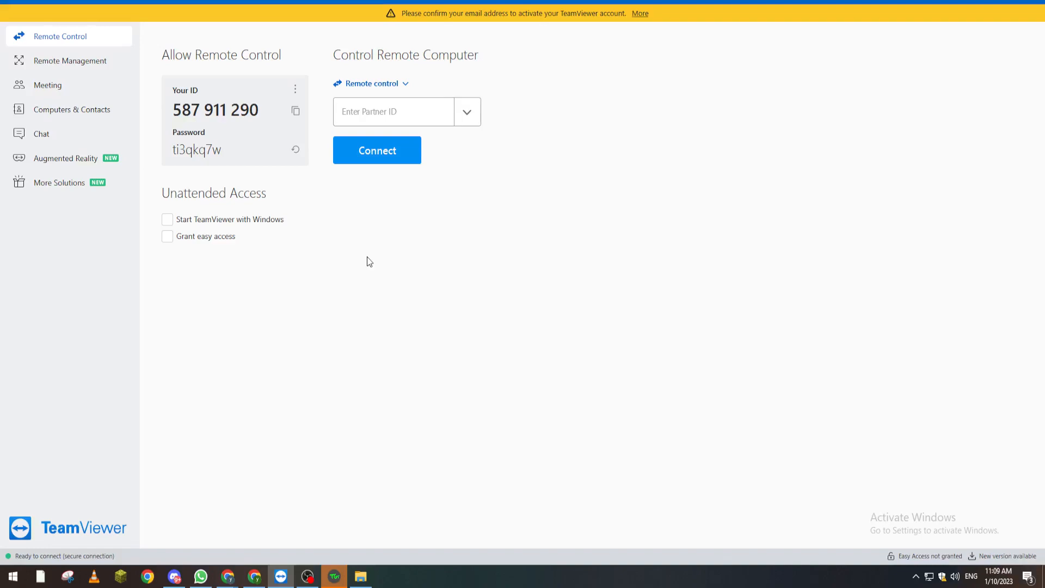
pyautogui.moveTo(167, 288)
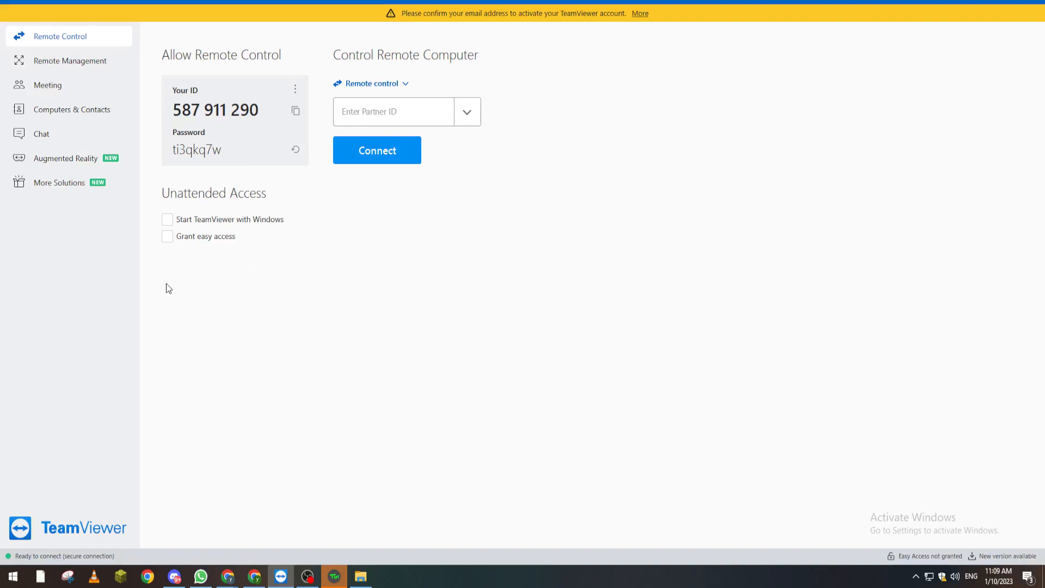
pyautogui.moveTo(165, 294)
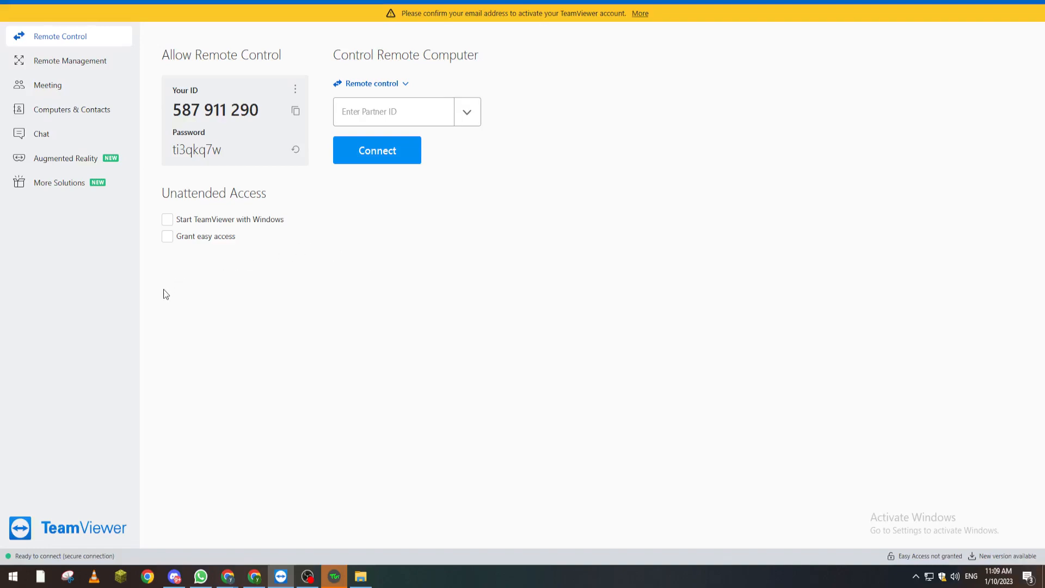